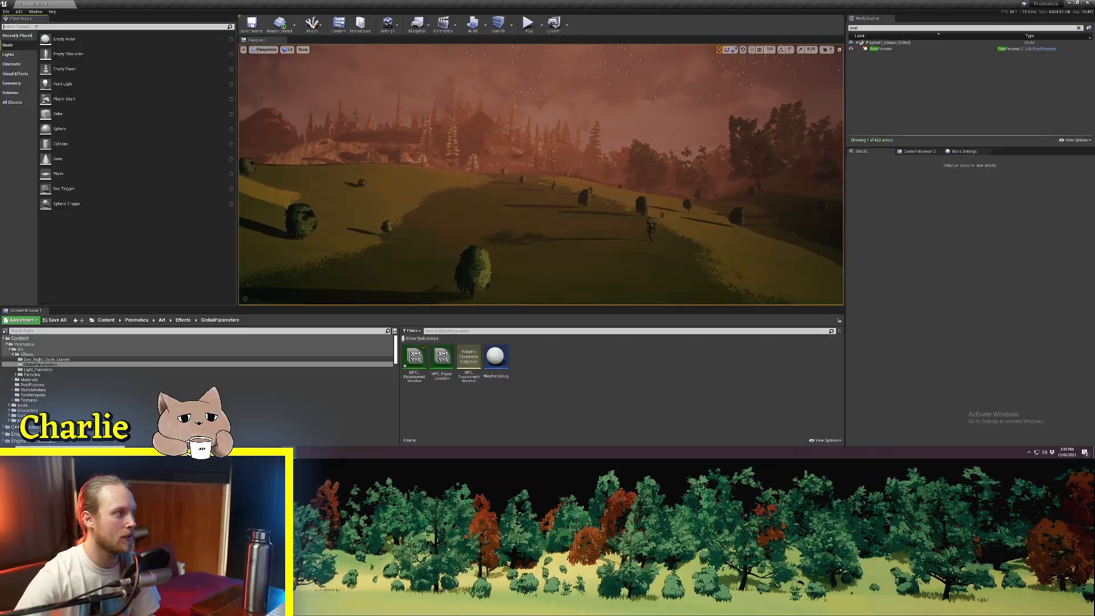
Place a Post Process Volume in the level and create a new Material asset in GlobalParameters.
type("post")
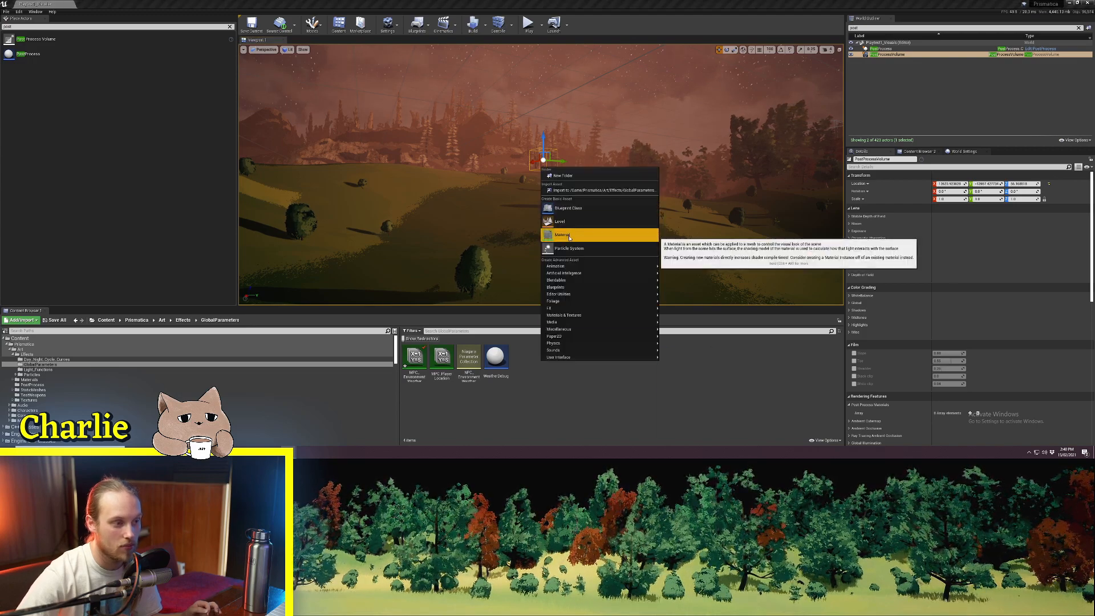
left_click(562, 234)
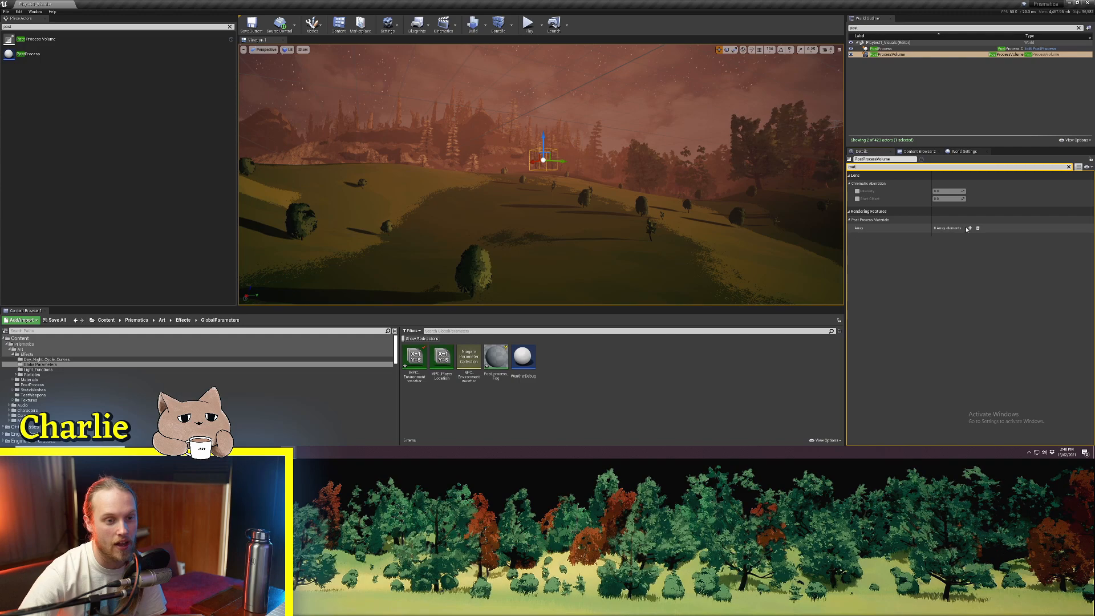
Add one element to the volume's Post Process Materials array.
left_click(969, 228)
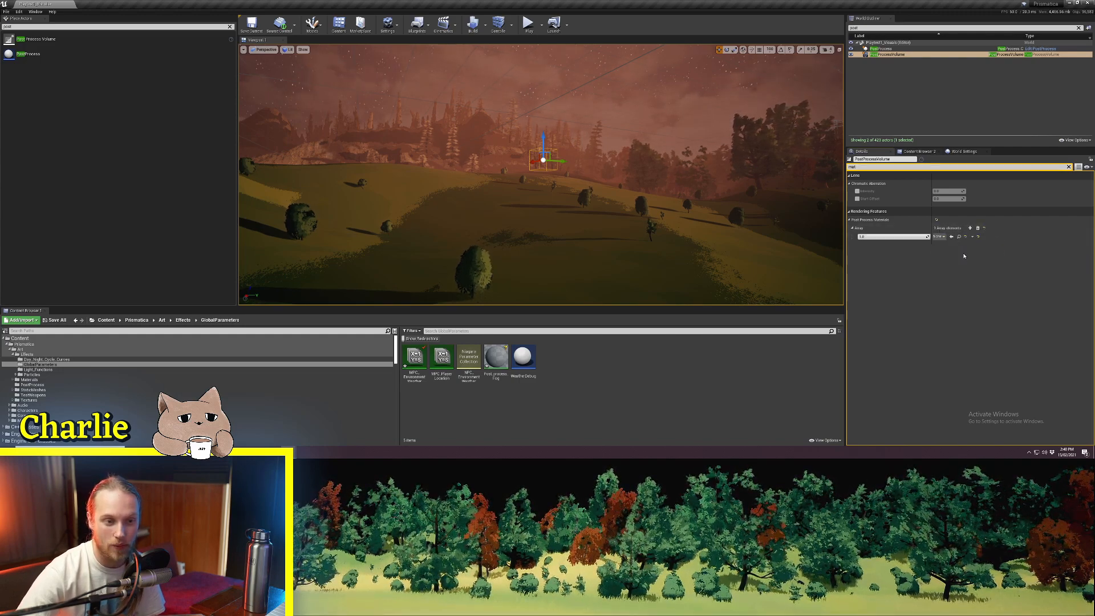
left_click(939, 236)
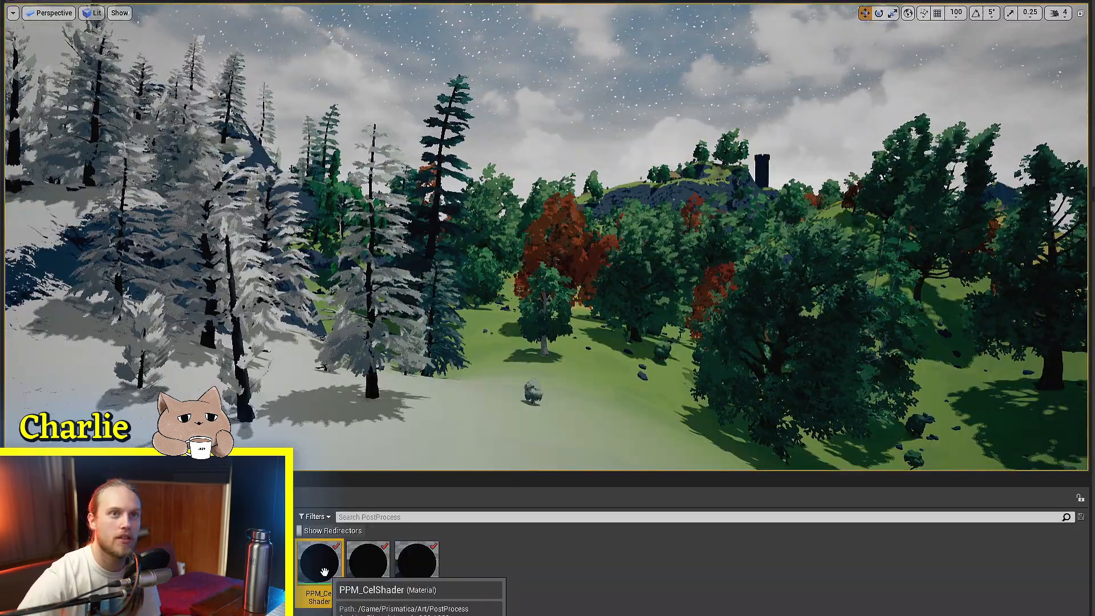
Open PPM_CelShader in the material editor to start the fog graph.
double_click(319, 558)
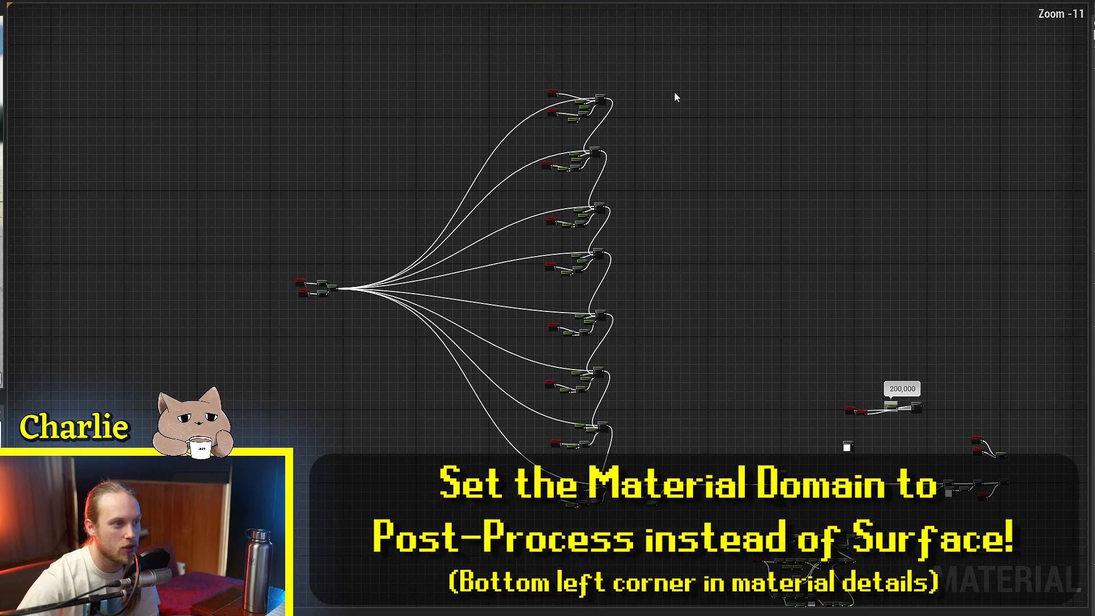
mouse_move(768, 397)
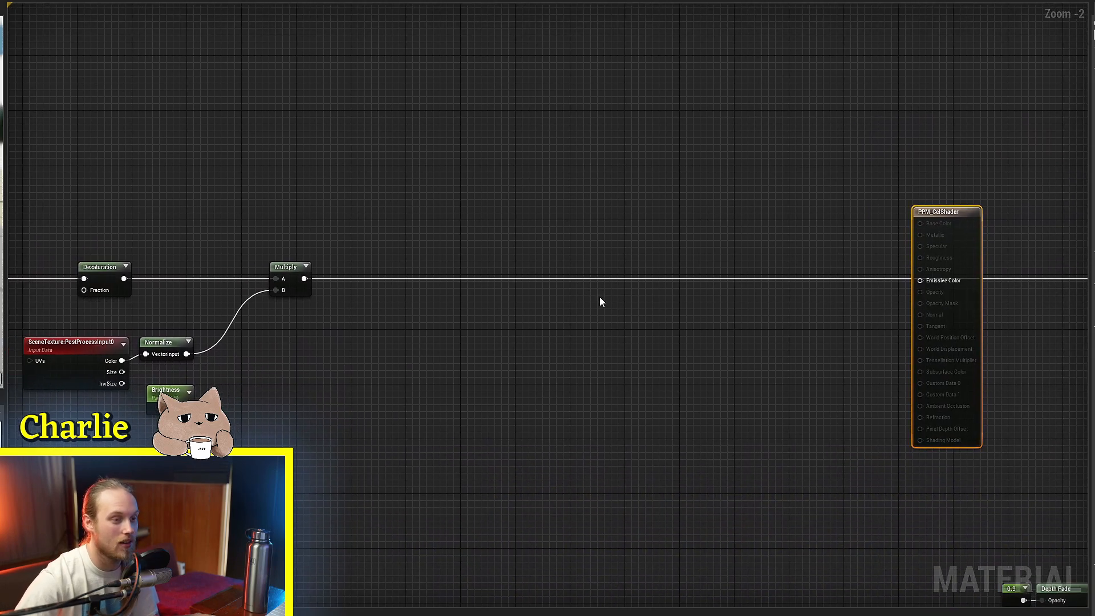
mouse_move(681, 322)
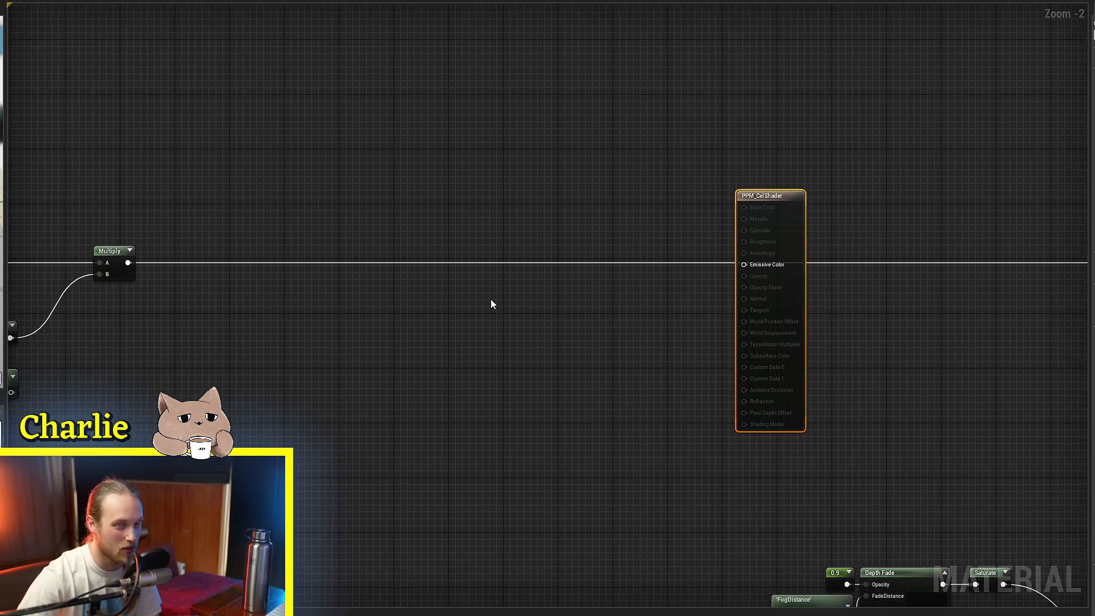
mouse_move(470, 359)
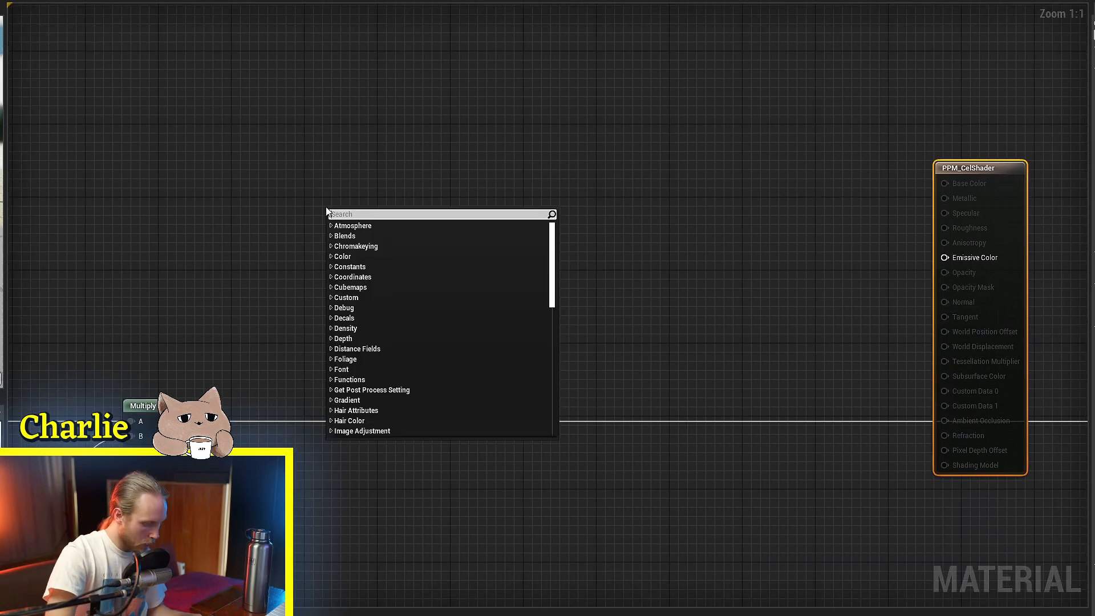
Add a DepthFade node feeding a Lerp's Alpha with a Constant3Vector on B, then search 'scene'.
type("depth")
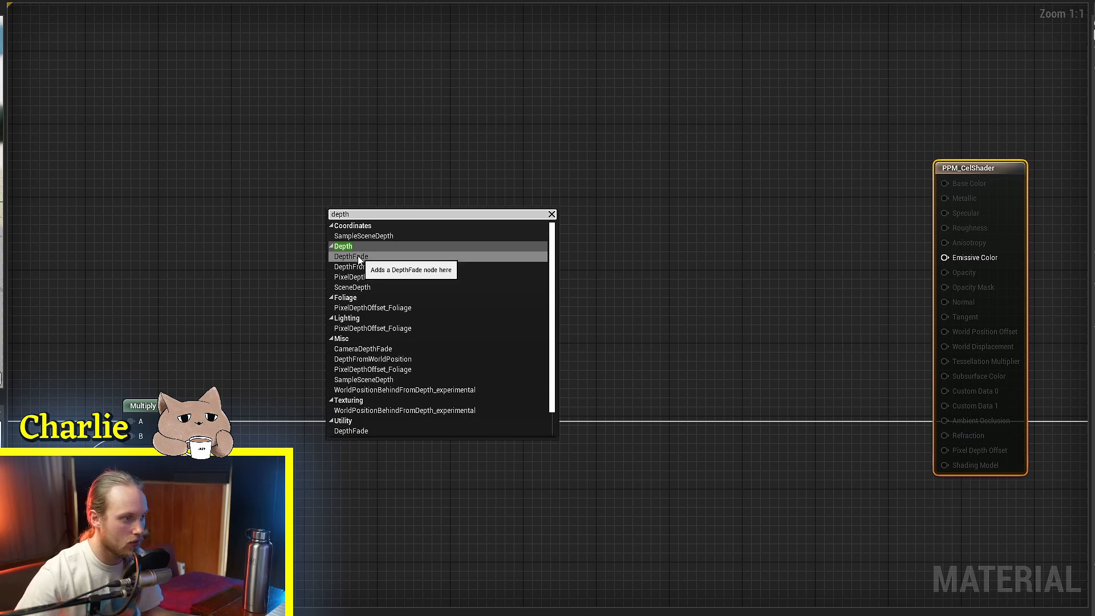
left_click(349, 257)
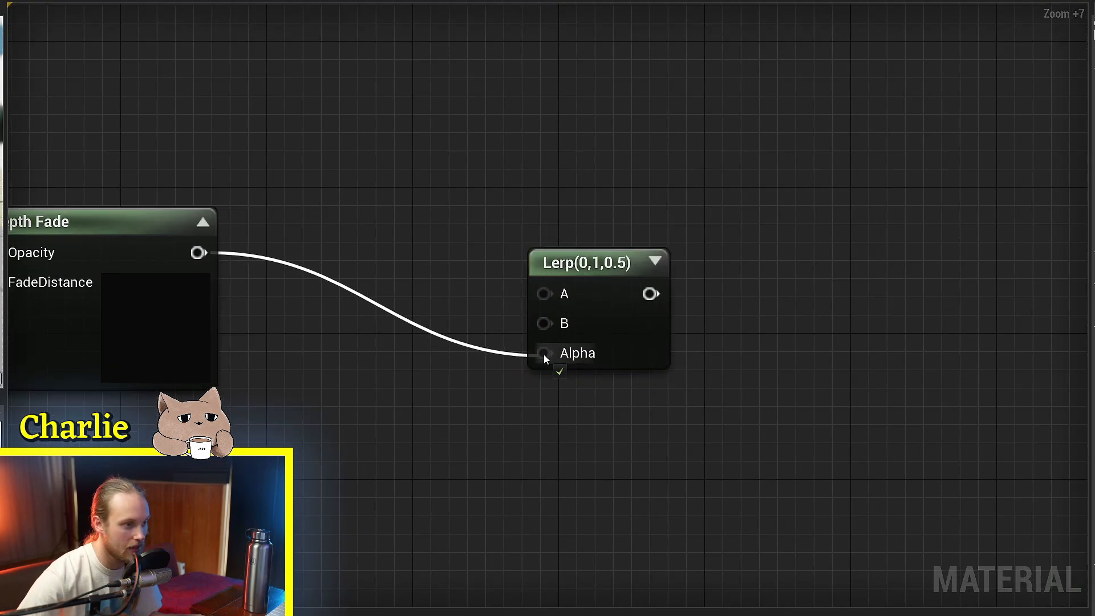
scroll("down", 3)
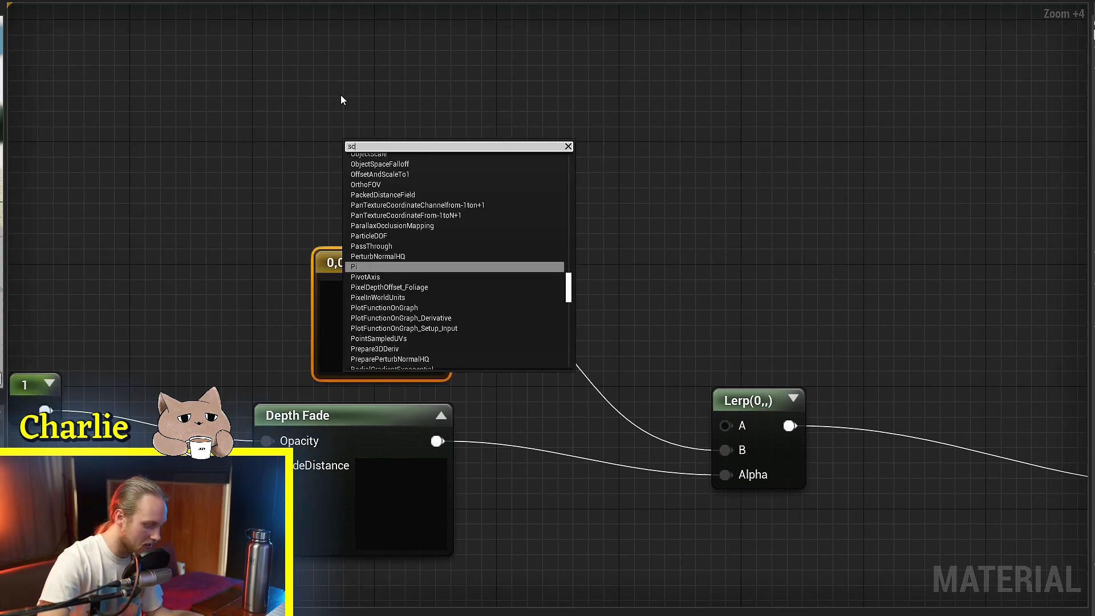
type("scene")
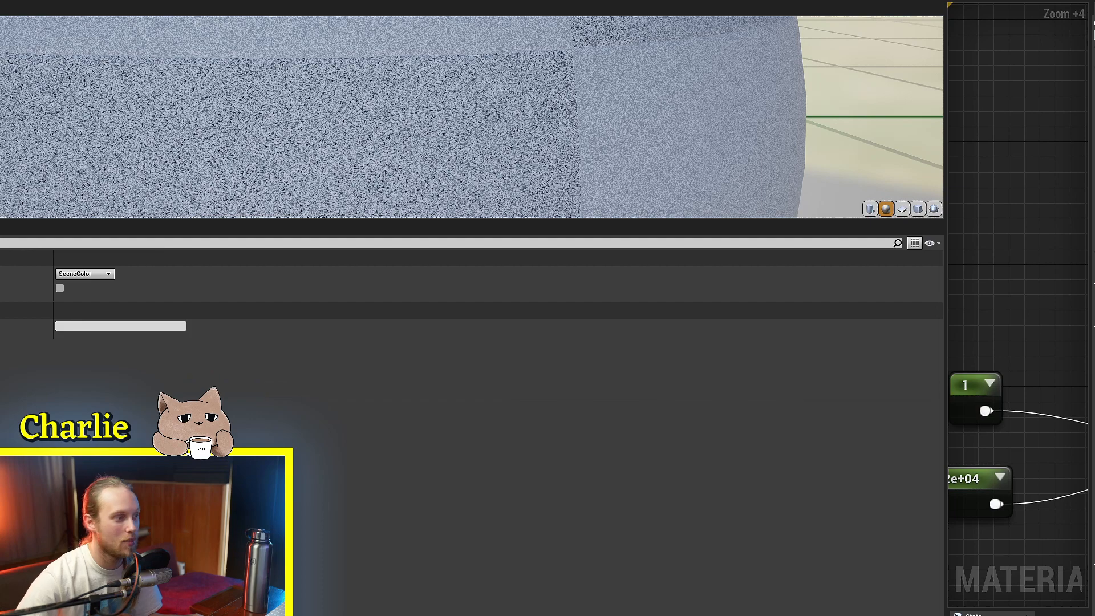
Choose PostProcessInput0 as the SceneTexture feeding Lerp A toward Emissive Color.
left_click(84, 273)
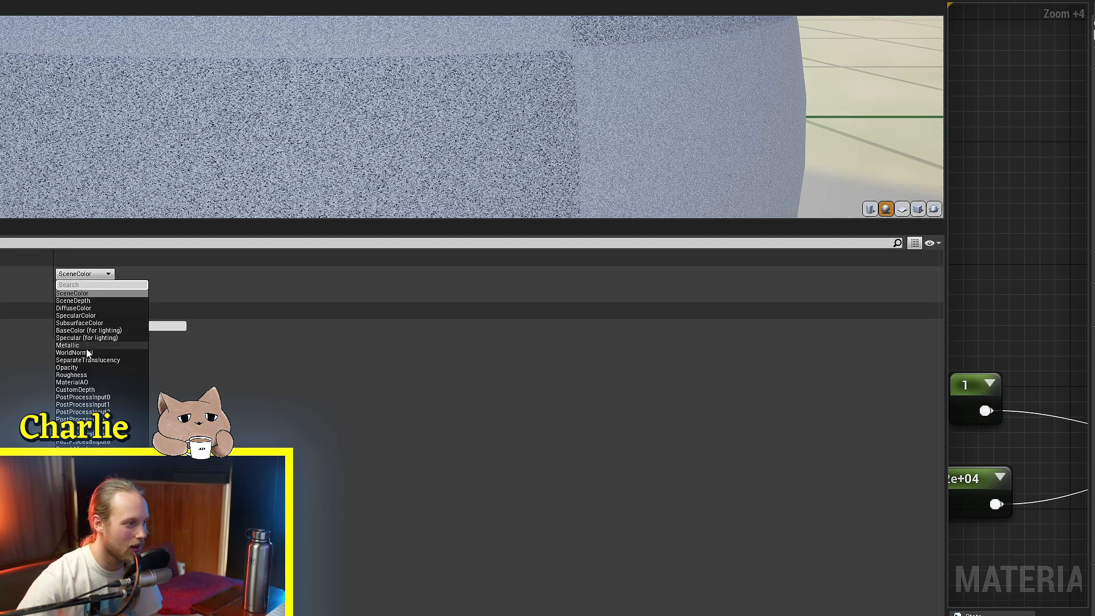
mouse_move(82, 397)
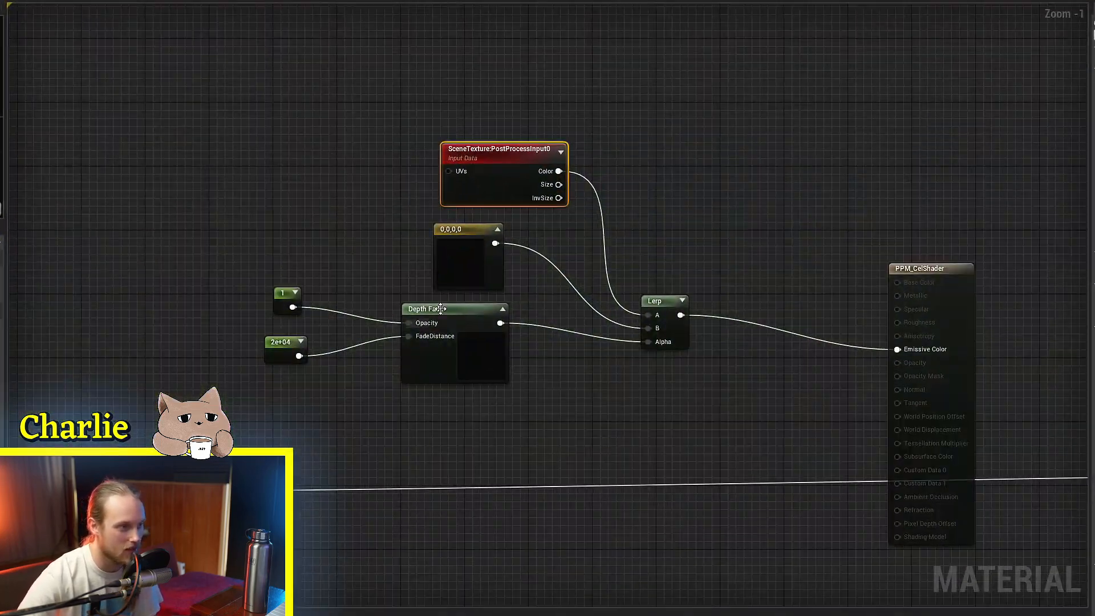
Swap the constant for a FogColour CollectionParameter from MPC_EnvironmentWeather on Lerp B.
double_click(468, 259)
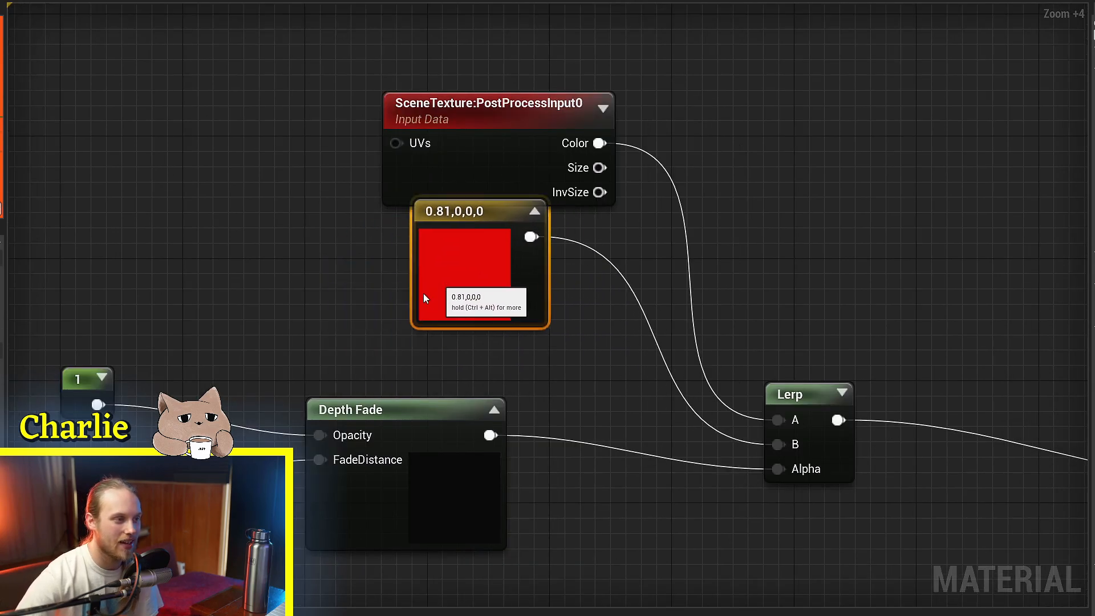
scroll("down", 3)
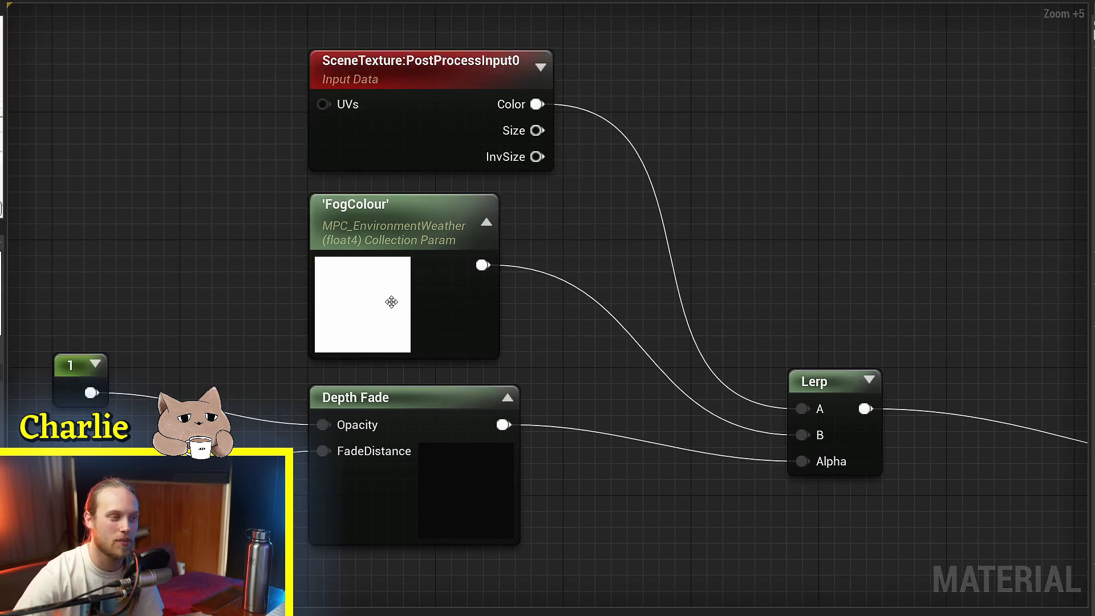
left_click(392, 302)
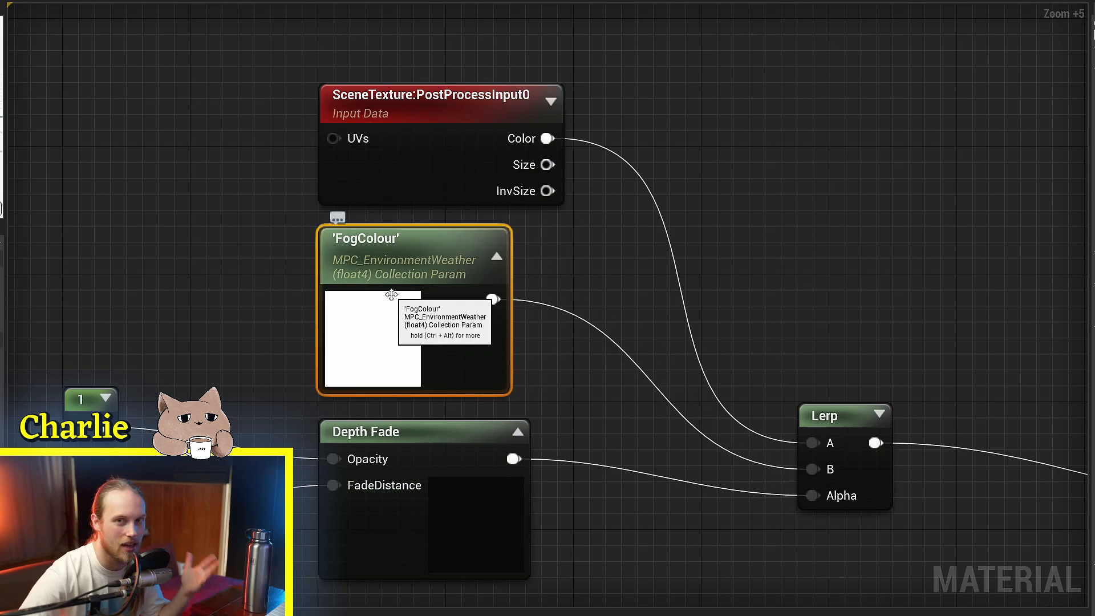
mouse_move(394, 415)
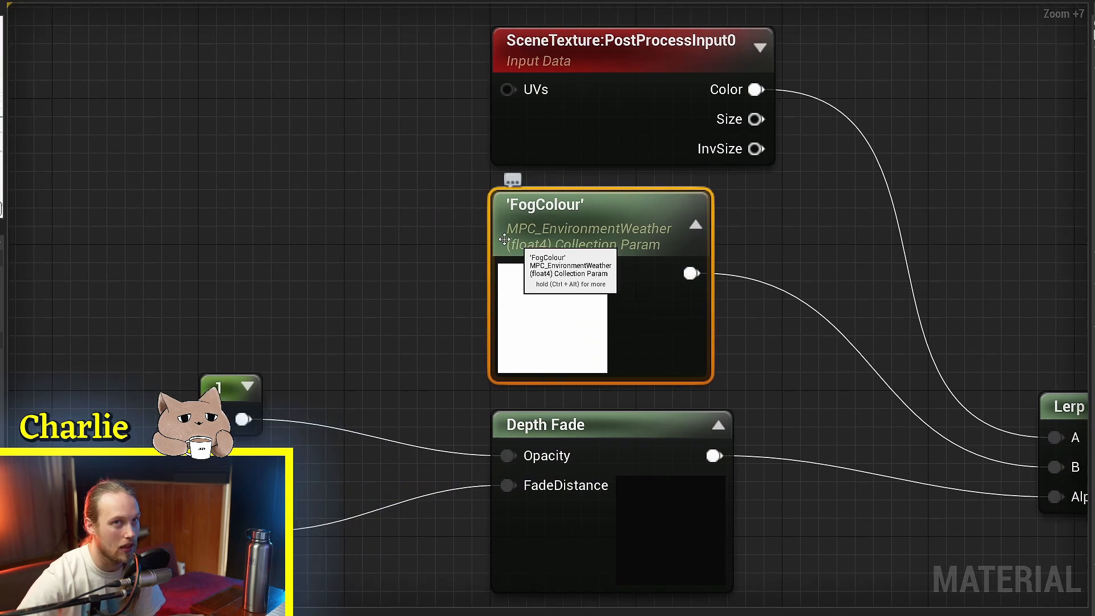
mouse_move(562, 307)
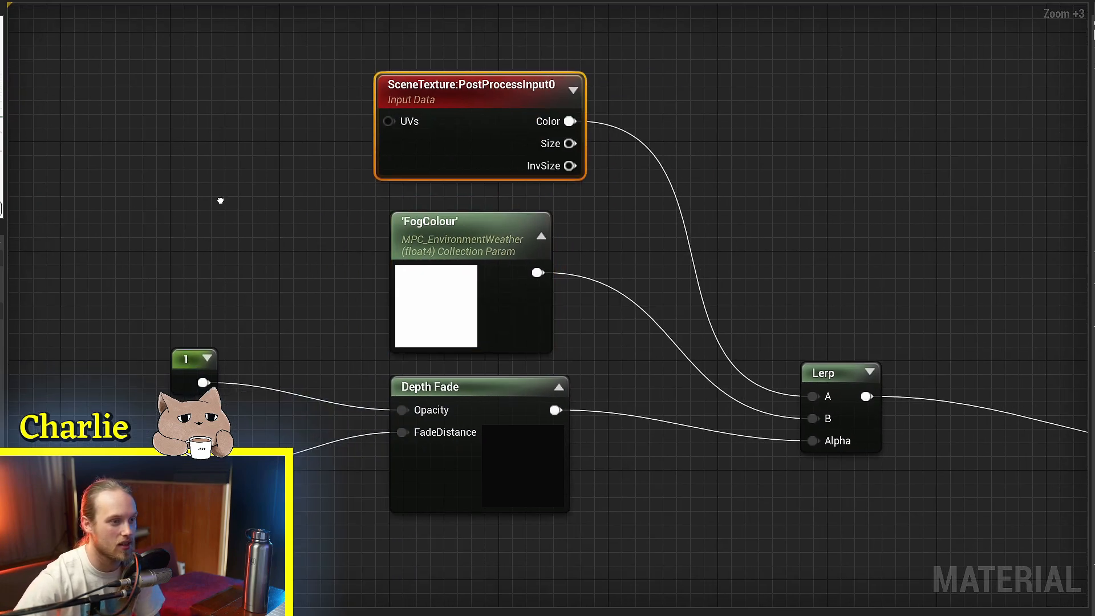
Inspect the fog-washed forest in the viewport and reopen PPM_CelShader's node graph.
scroll("down", 3)
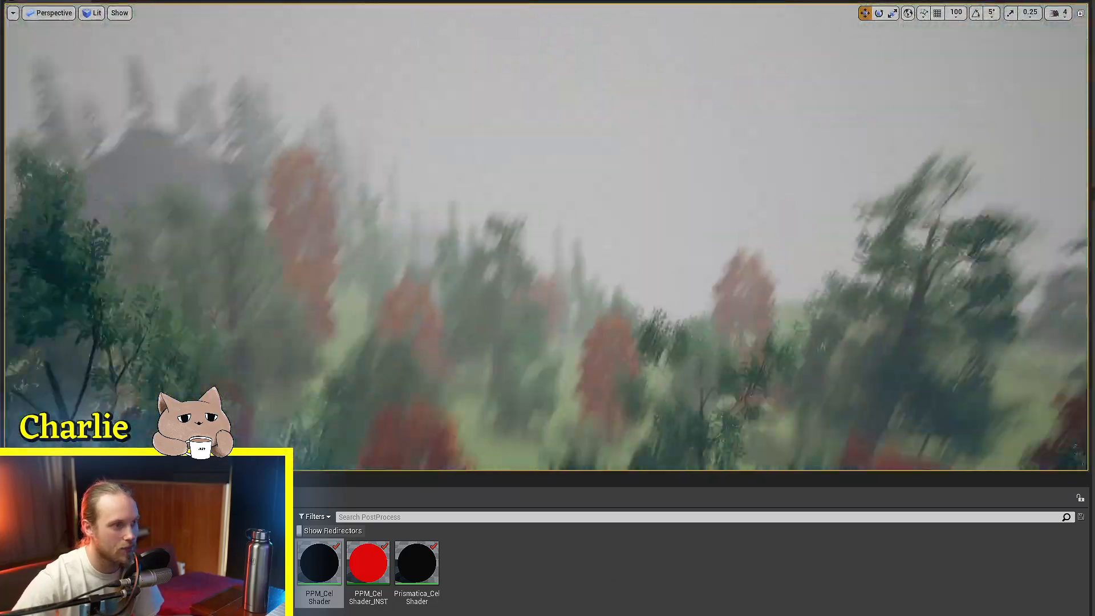
double_click(318, 561)
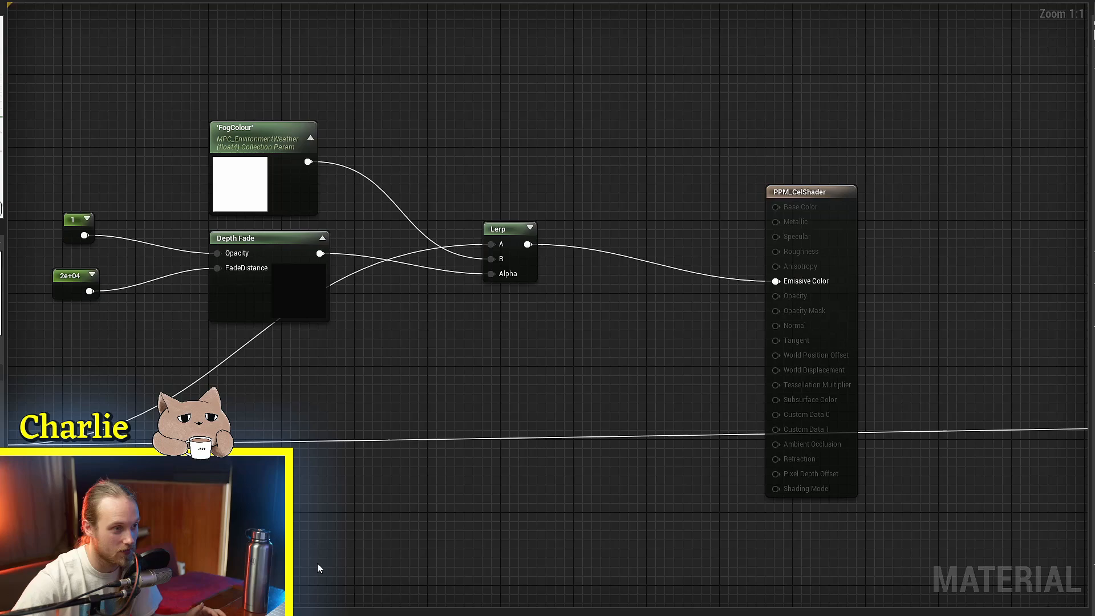